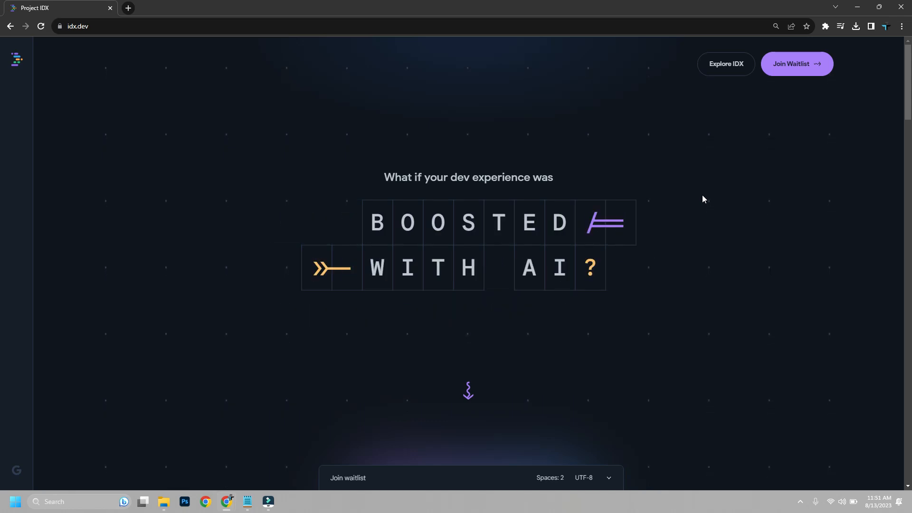
Scroll down the landing page through the feature sections toward the frameworks and AI content.
scroll("down", 3)
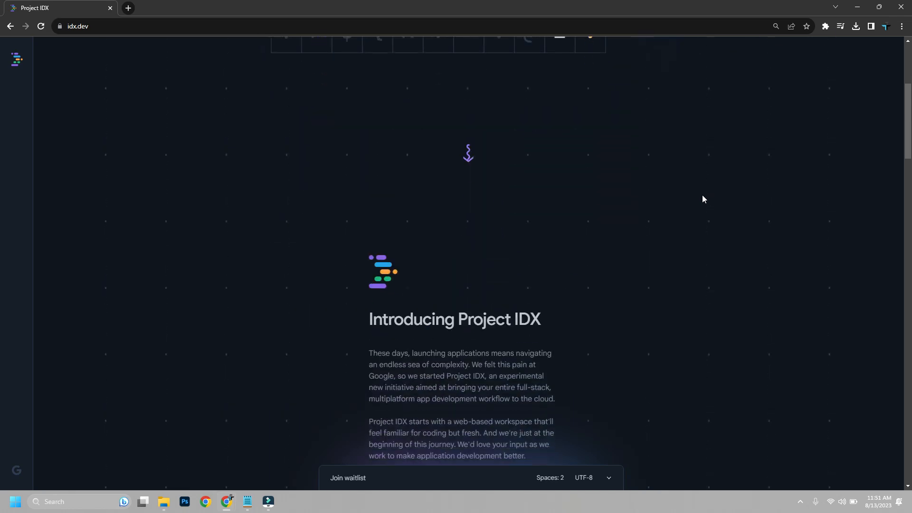
scroll("down", 3)
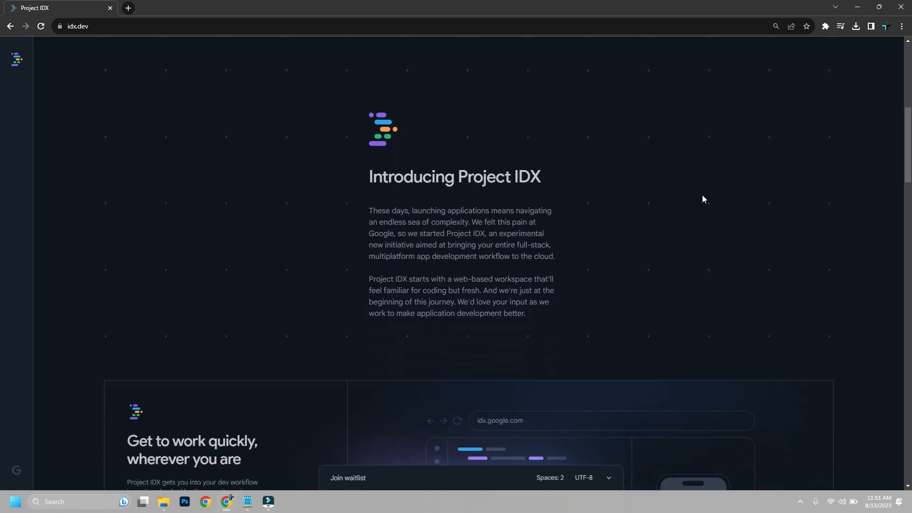
scroll("down", 3)
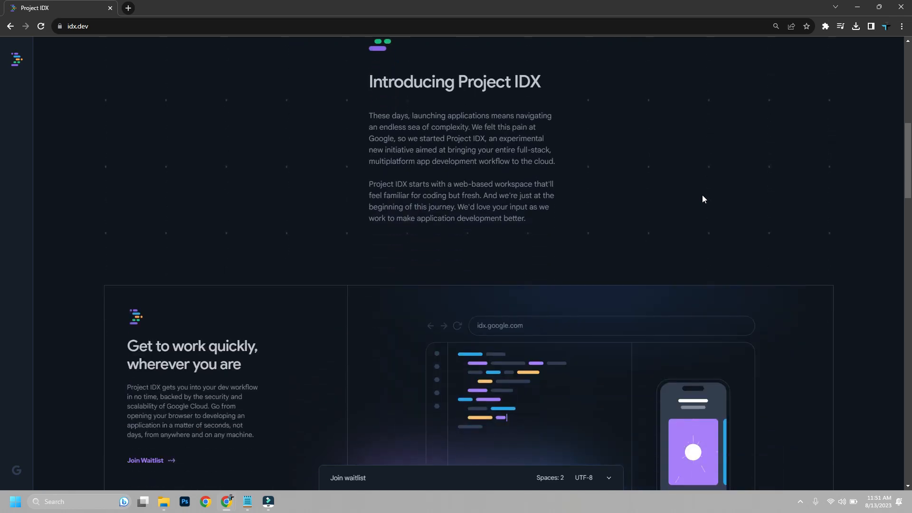
scroll("down", 3)
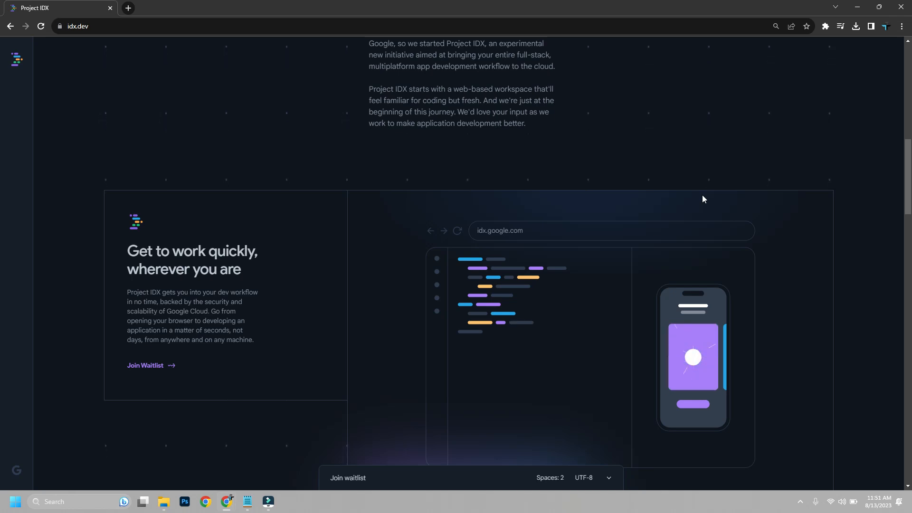
scroll("down", 3)
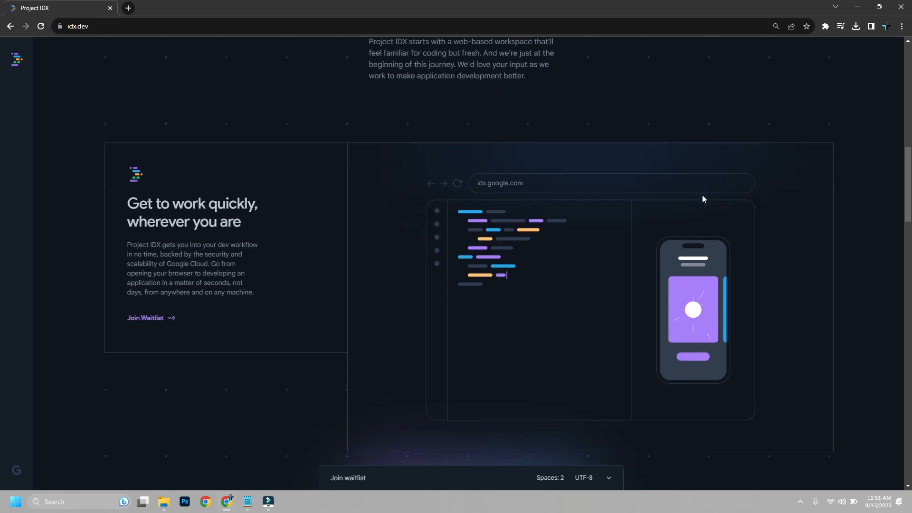
scroll("down", 3)
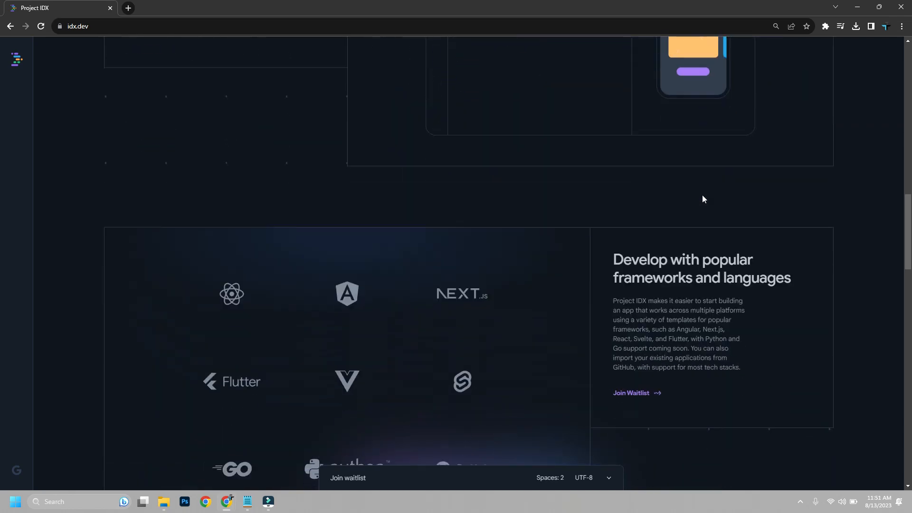
scroll("down", 3)
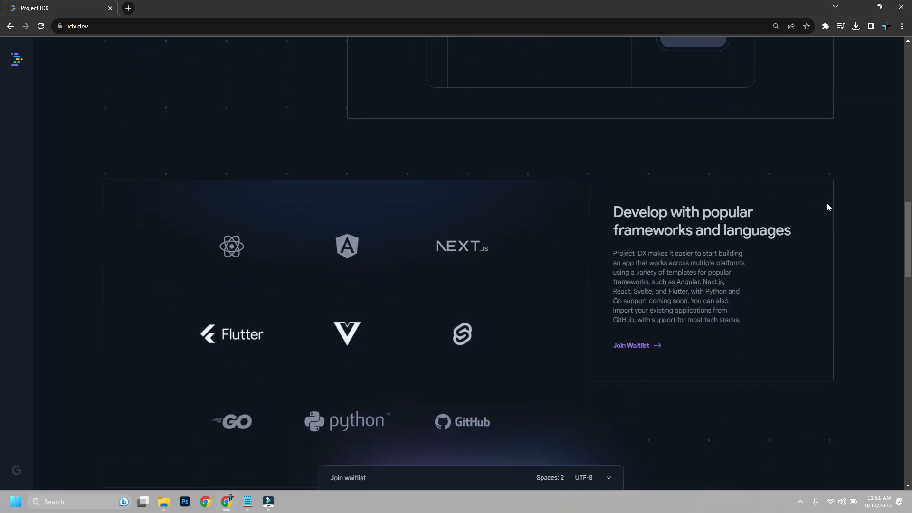
scroll("down", 3)
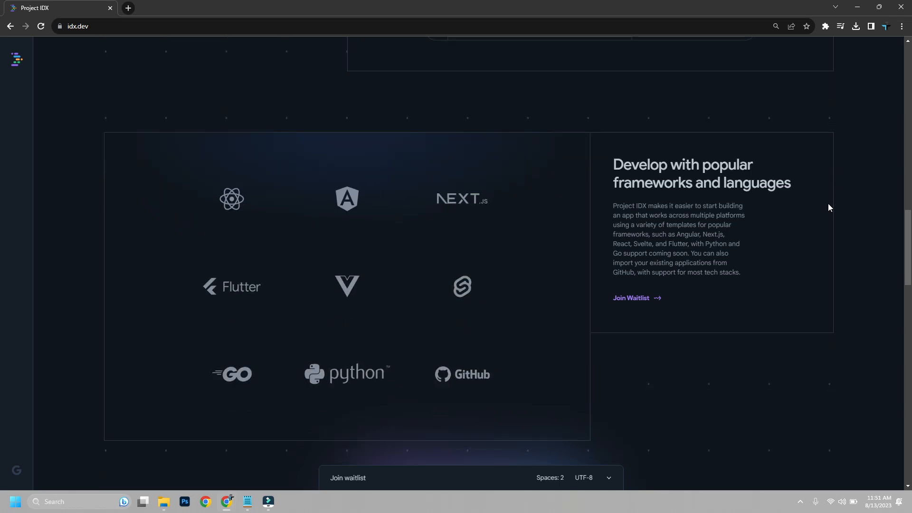
scroll("down", 3)
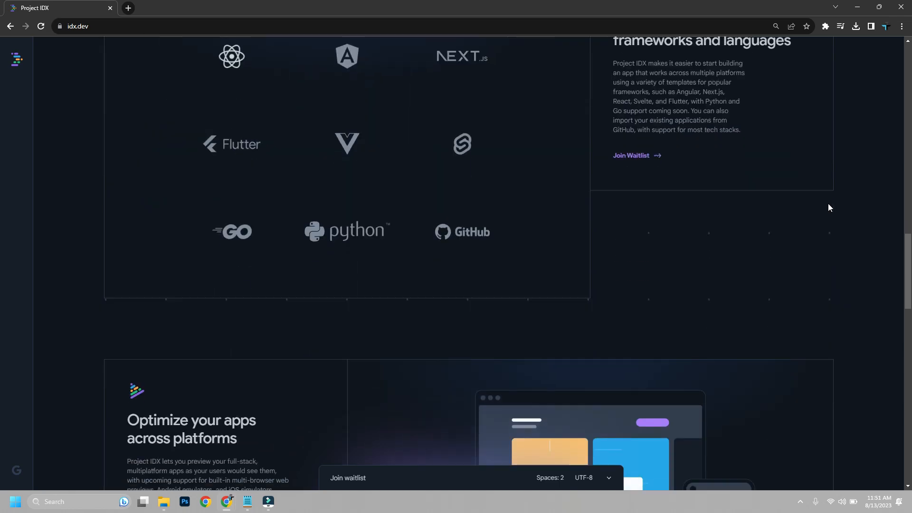
scroll("down", 3)
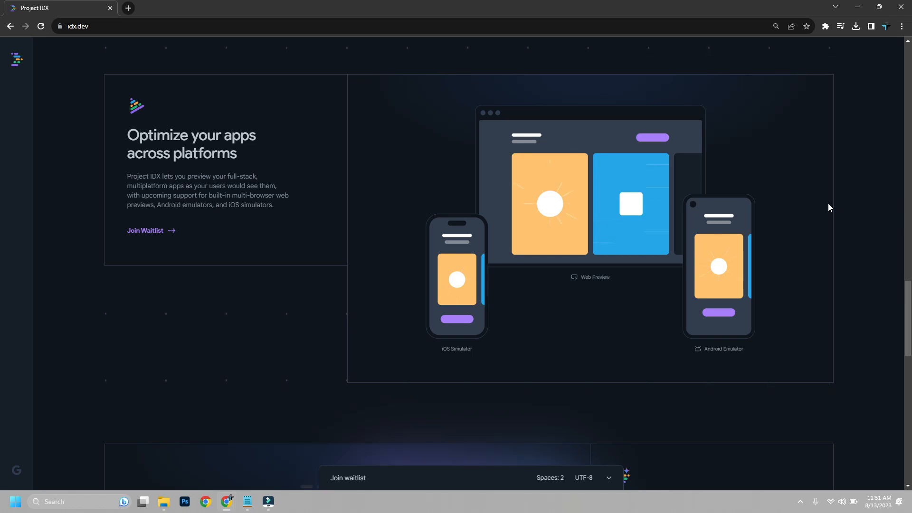
Continue scrolling to the closing 'better, together' section near the footer.
scroll("down", 3)
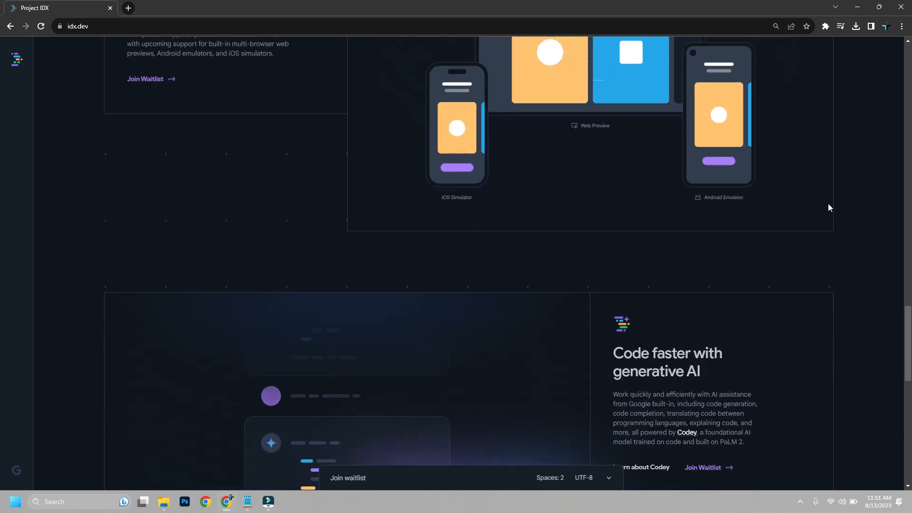
scroll("down", 3)
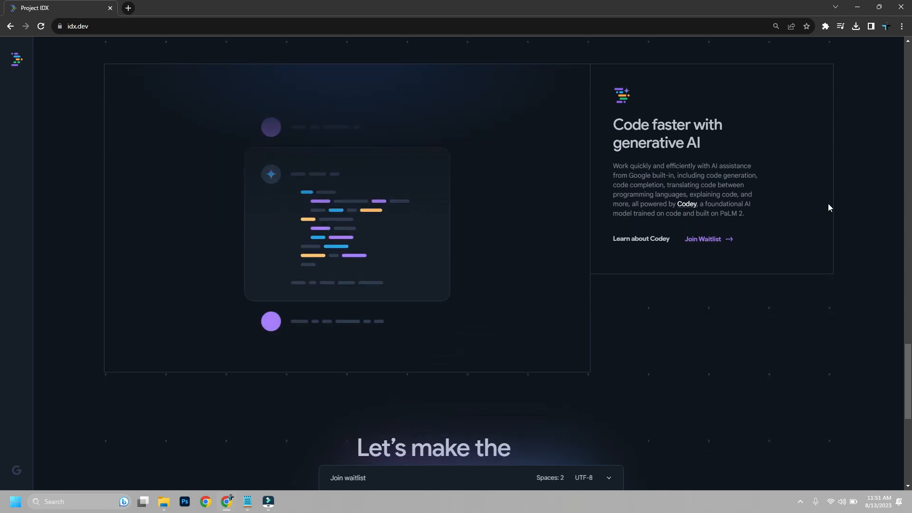
scroll("down", 3)
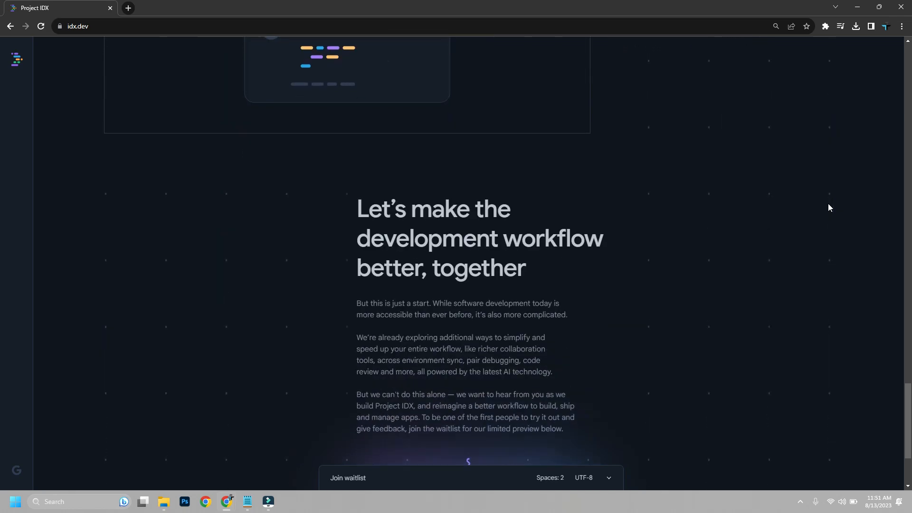
scroll("down", 3)
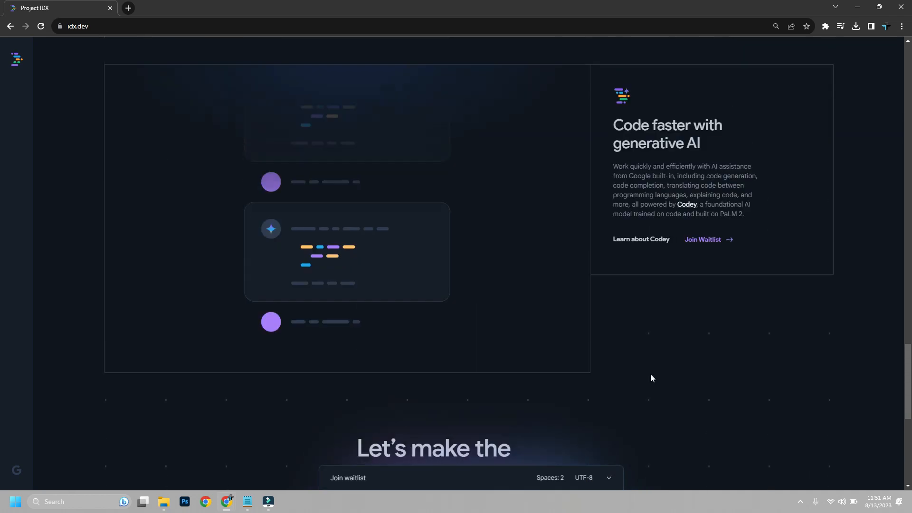
scroll("down", 3)
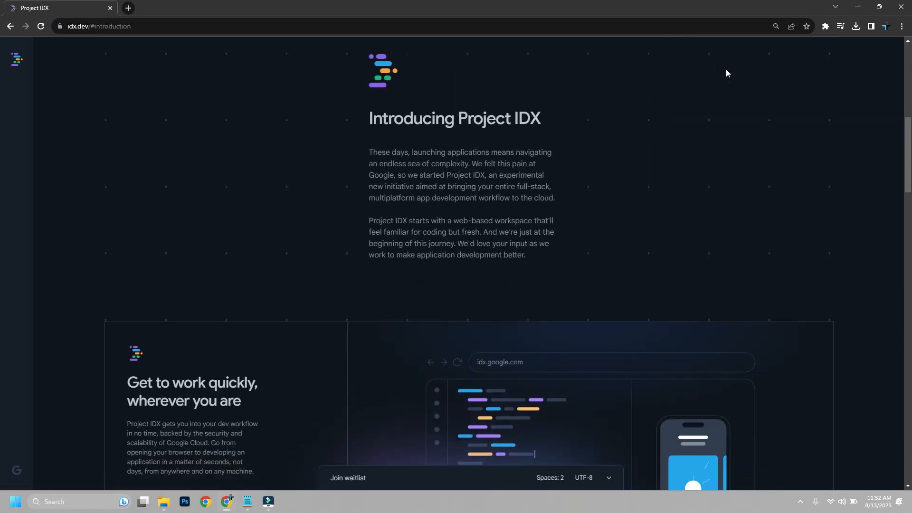
Return to the hero and bring up the Join waitlist sign-up form, then dismiss it.
scroll("up", 3)
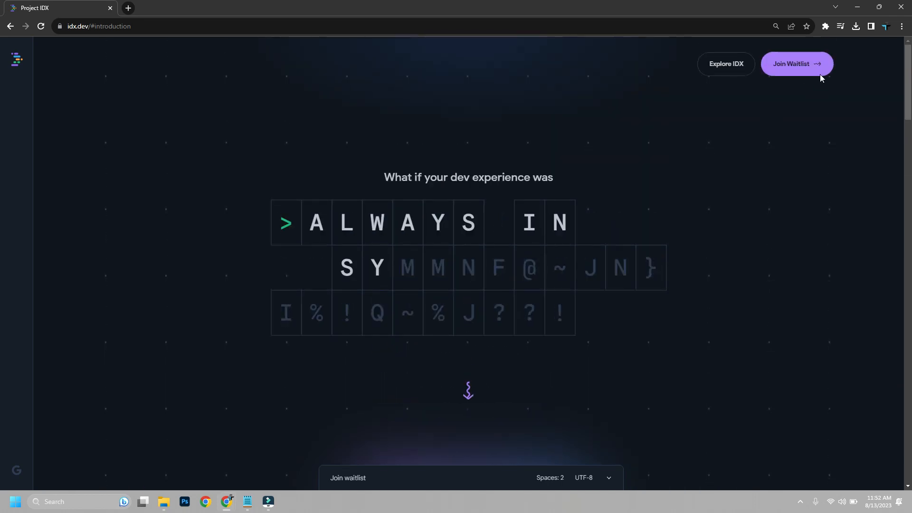
left_click(796, 63)
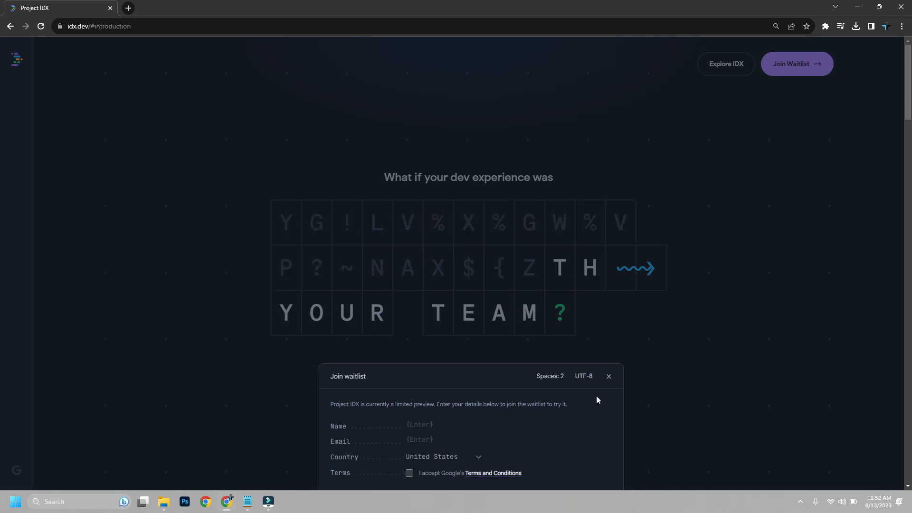
left_click(609, 376)
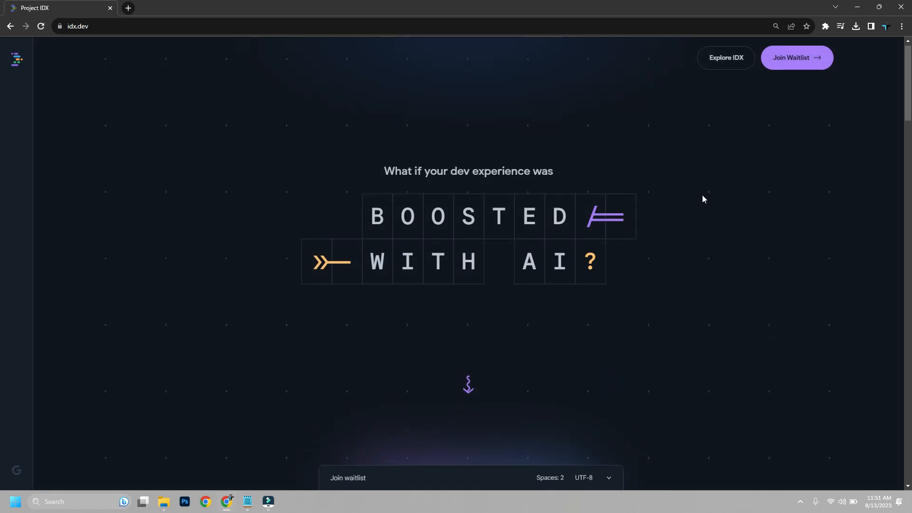
Scroll down again through Get to work quickly, frameworks, Optimize and Code faster with AI.
scroll("down", 3)
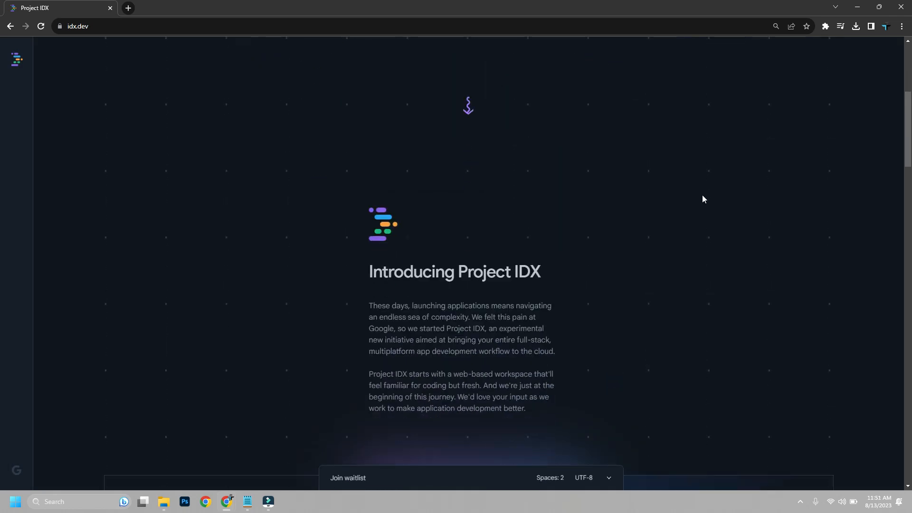
scroll("down", 3)
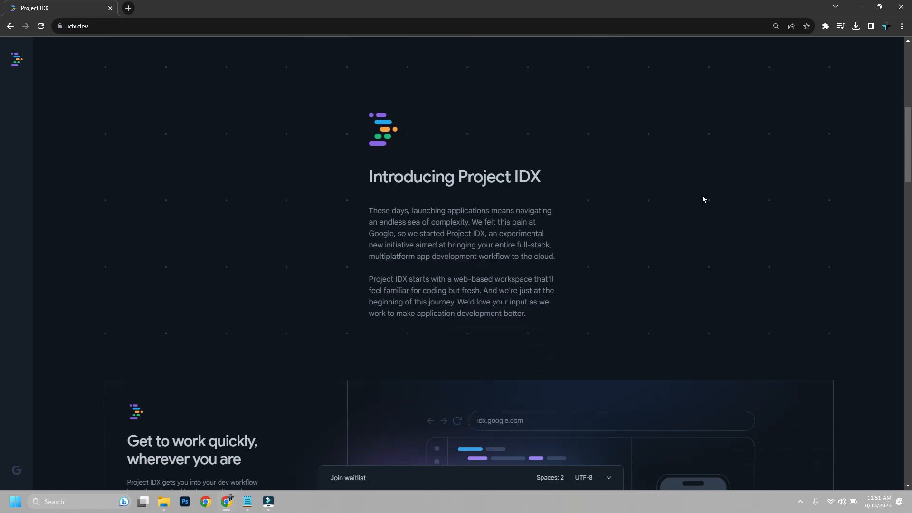
scroll("down", 3)
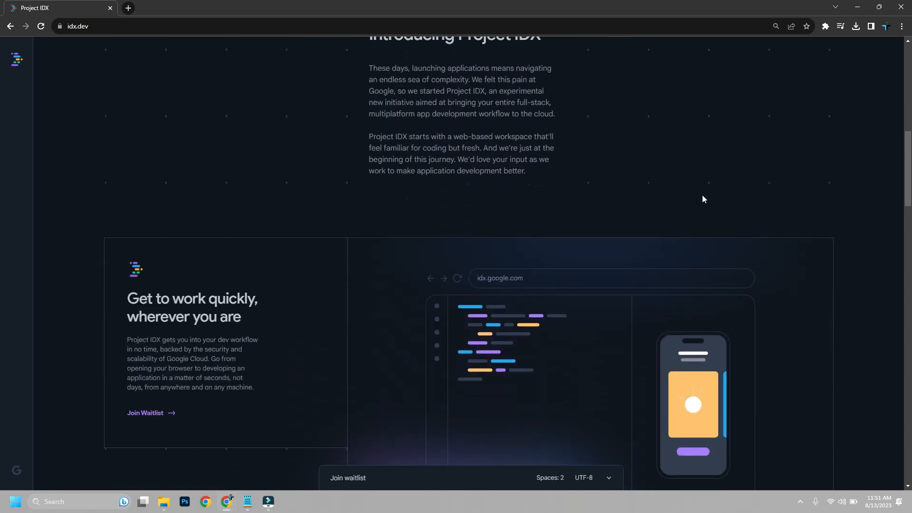
scroll("down", 3)
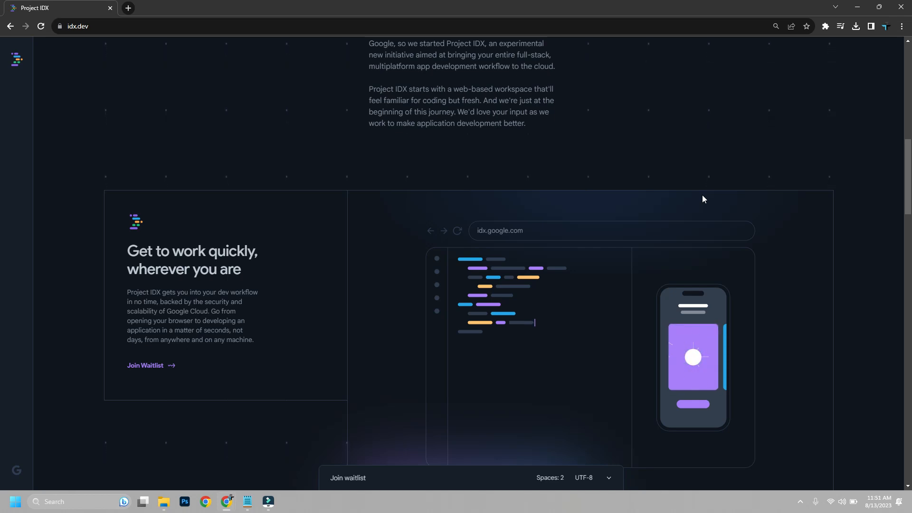
scroll("down", 3)
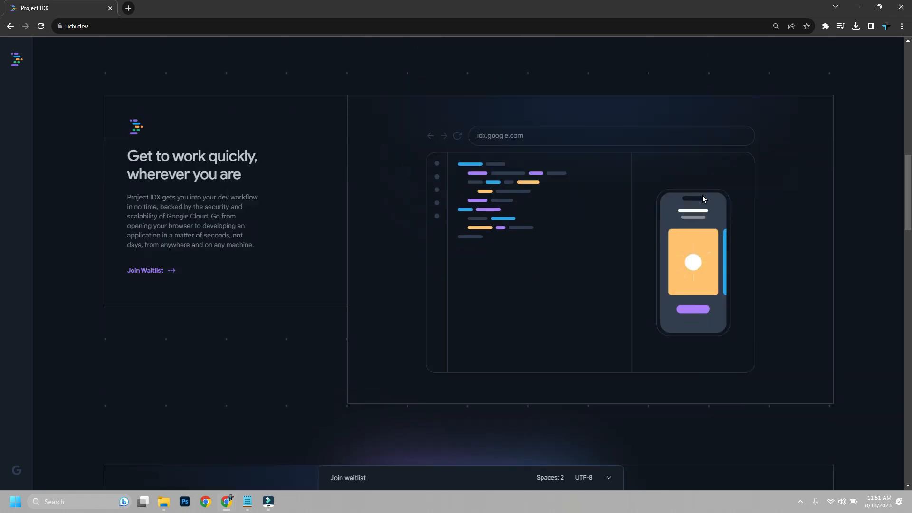
scroll("down", 3)
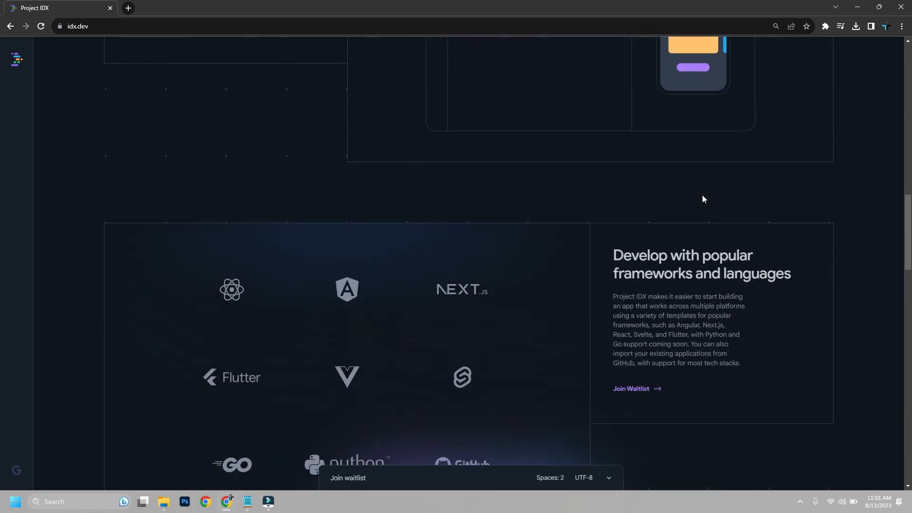
scroll("down", 3)
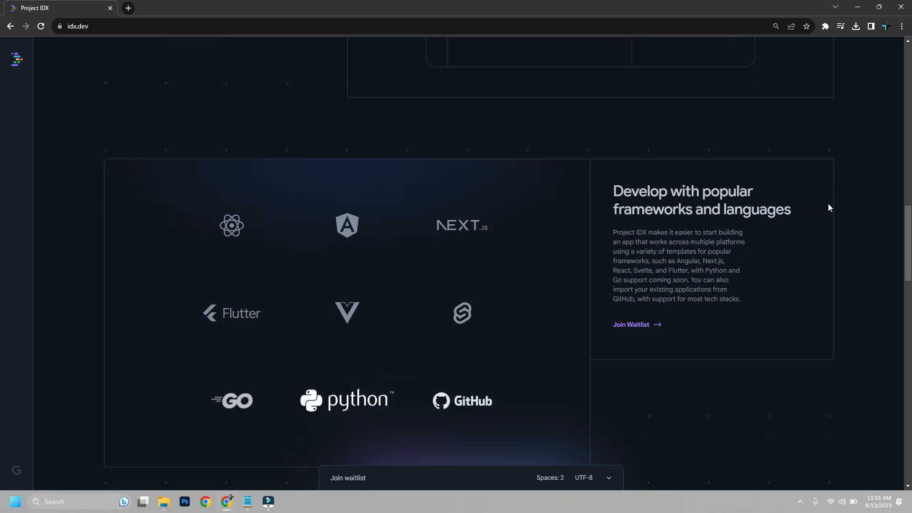
scroll("down", 3)
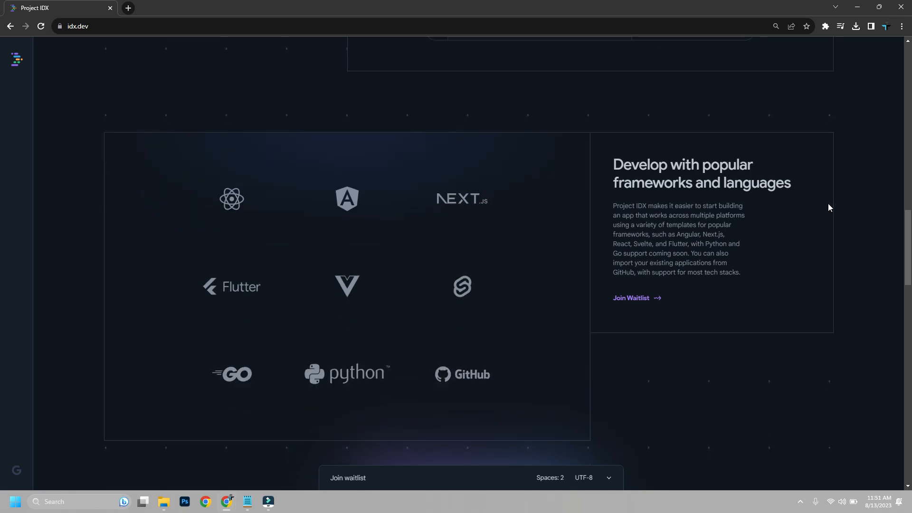
scroll("down", 3)
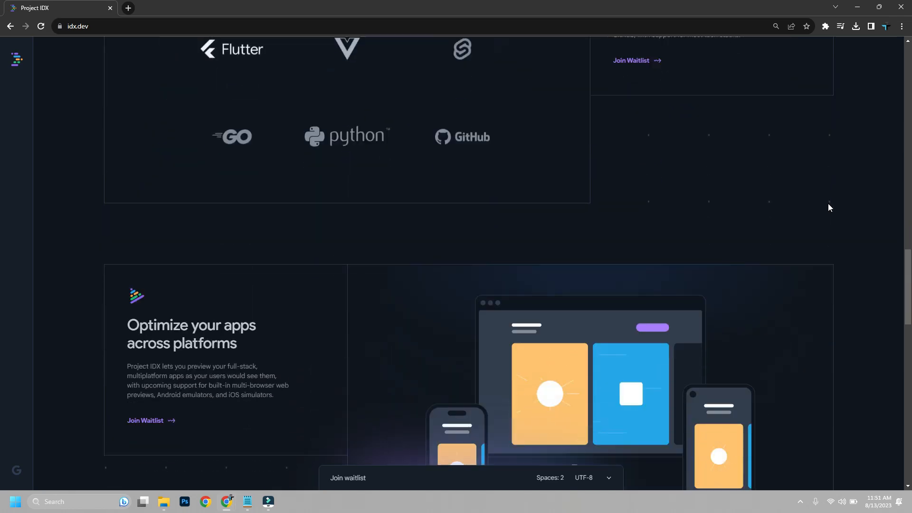
scroll("down", 3)
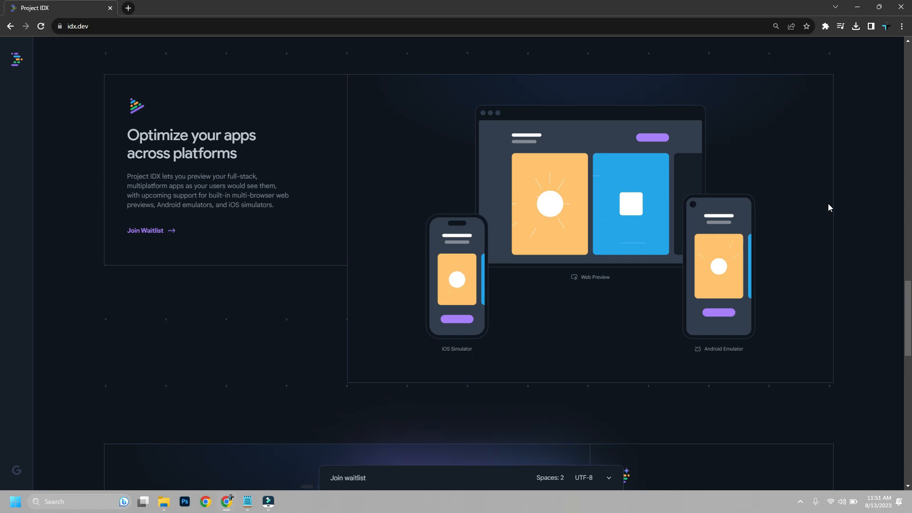
Reach the closing section at the footer, then scroll back up toward the hero headline.
scroll("down", 3)
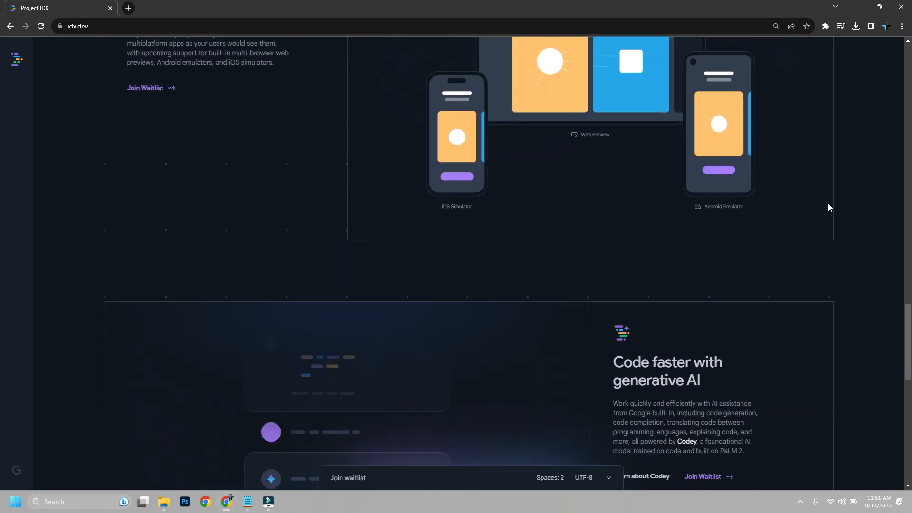
scroll("down", 3)
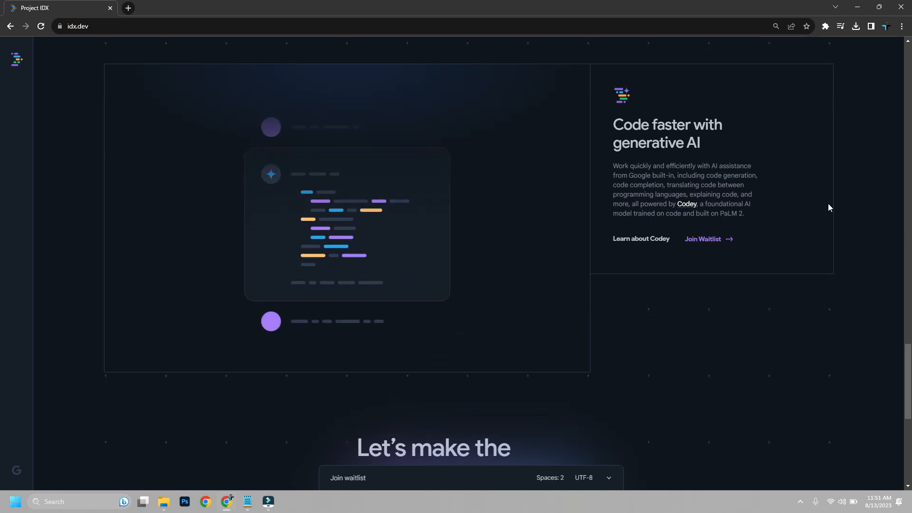
scroll("down", 3)
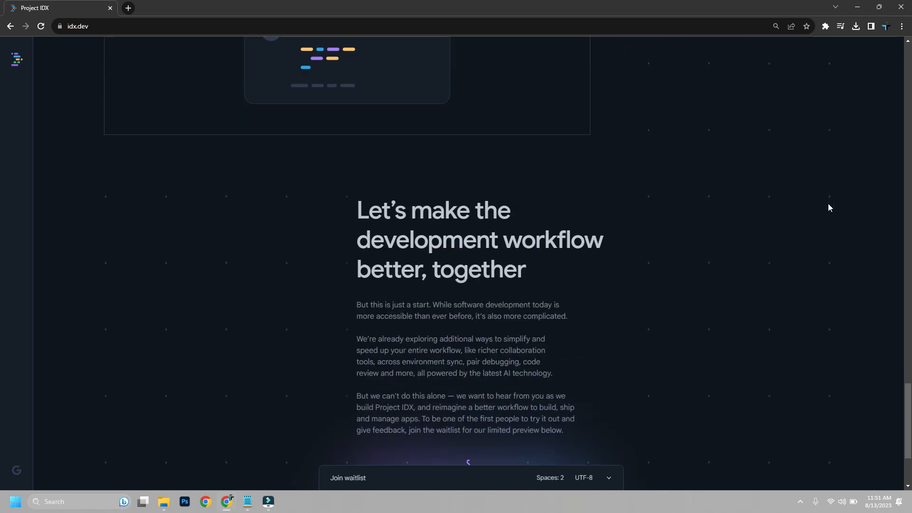
scroll("down", 3)
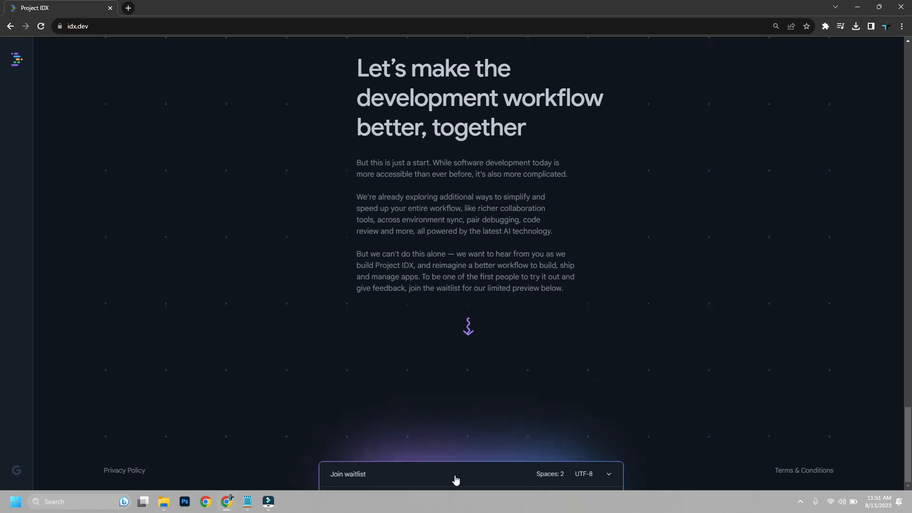
mouse_move(593, 480)
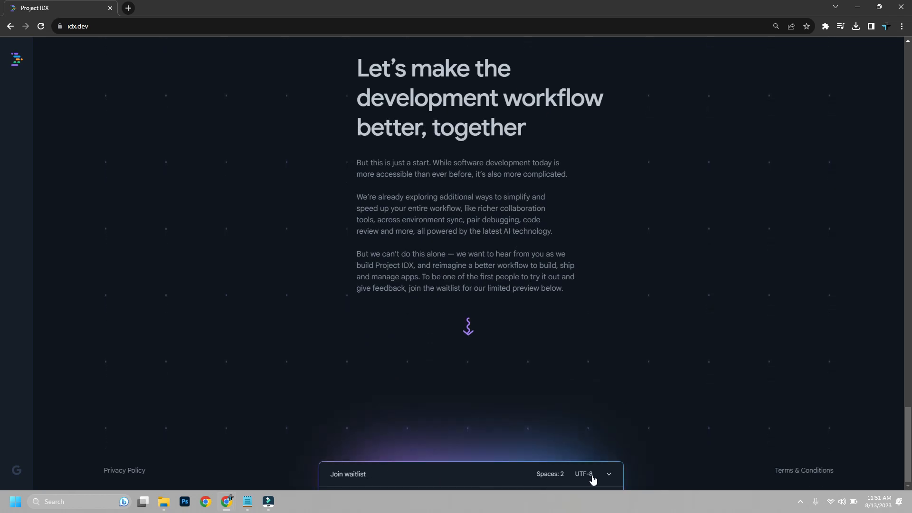
scroll("up", 3)
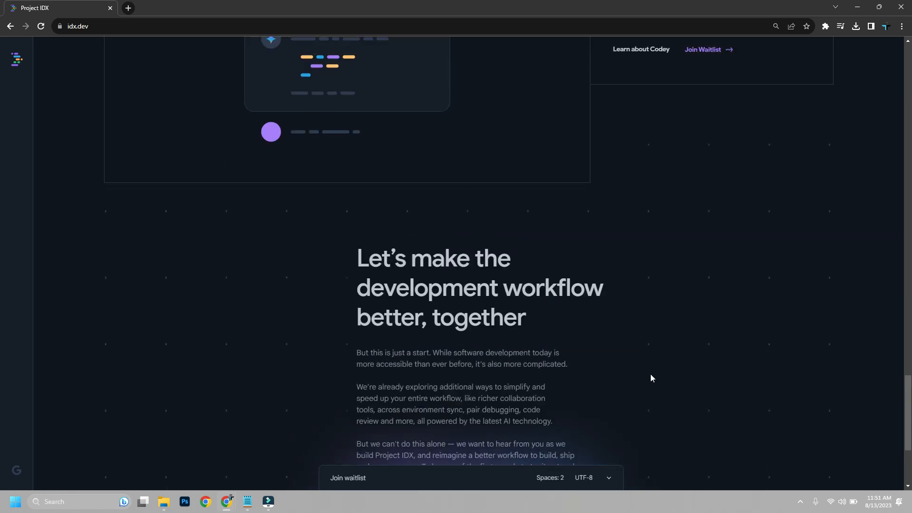
scroll("up", 3)
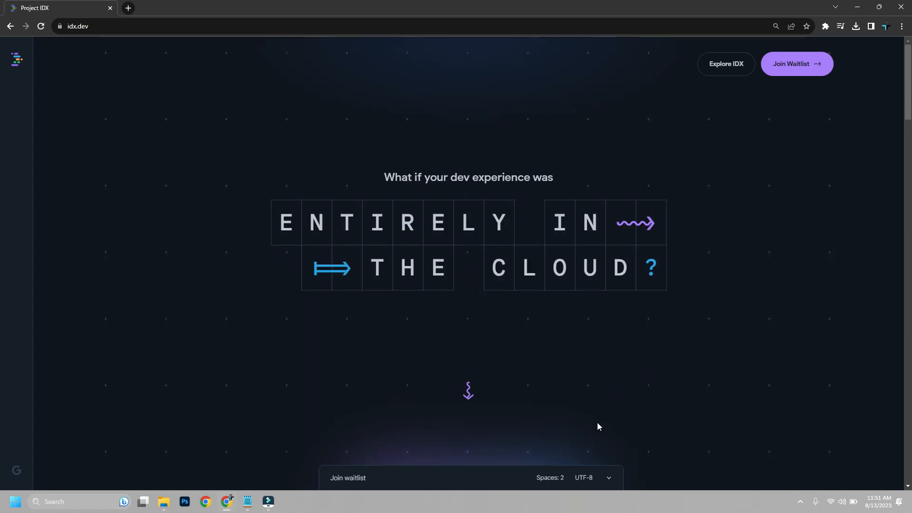
mouse_move(710, 199)
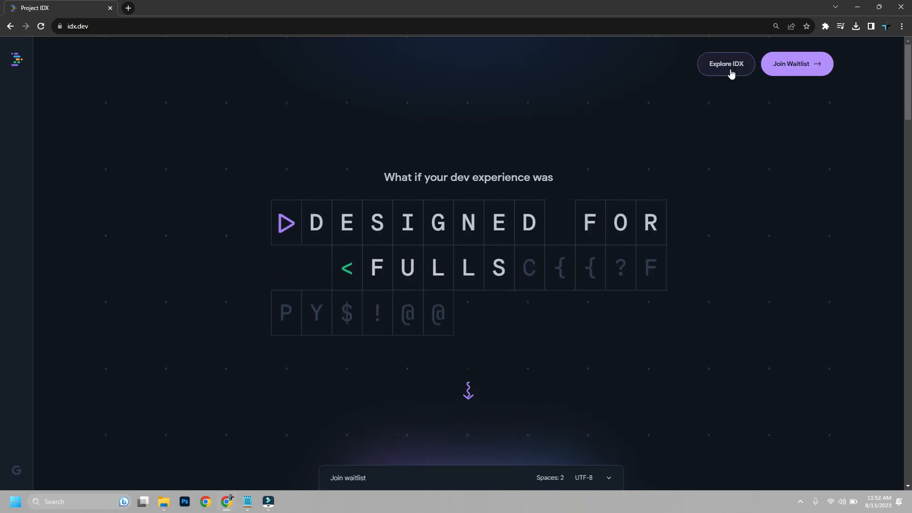
Jump via Explore IDX to the Introducing section, return to the hero and bring up the Join waitlist form.
left_click(726, 65)
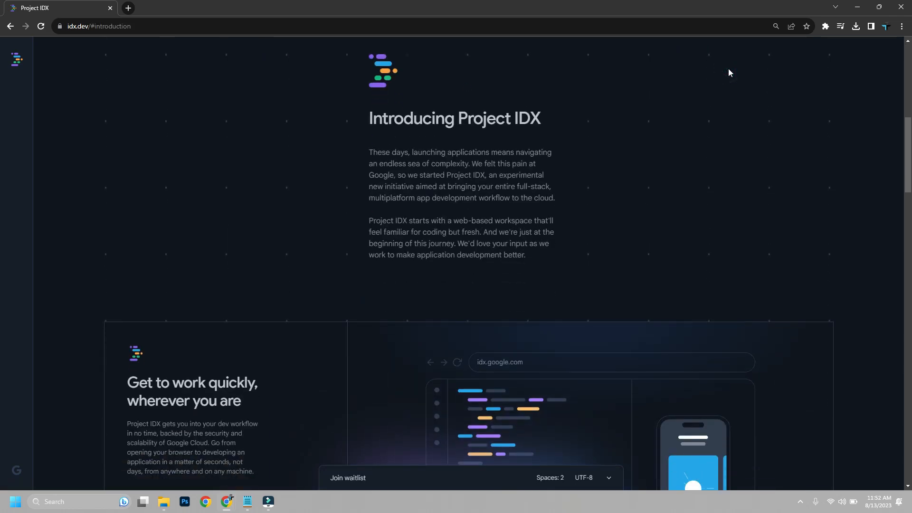
scroll("up", 3)
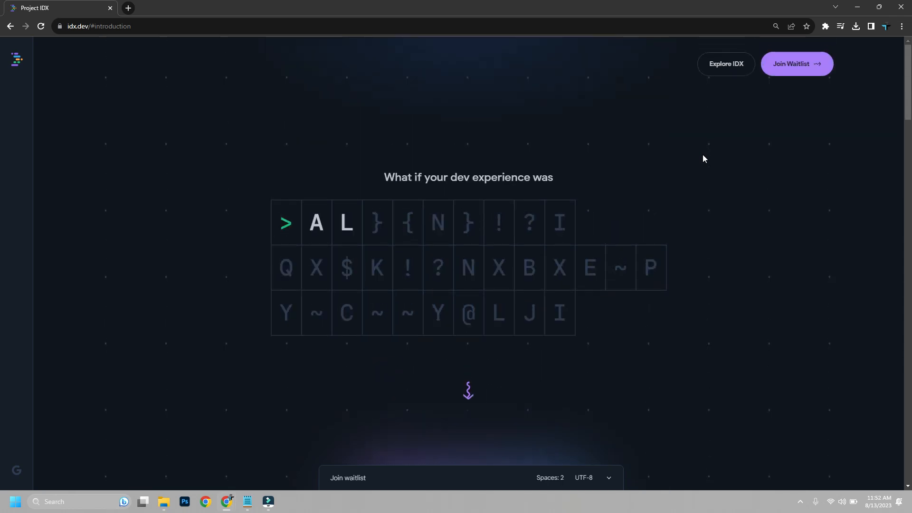
left_click(797, 64)
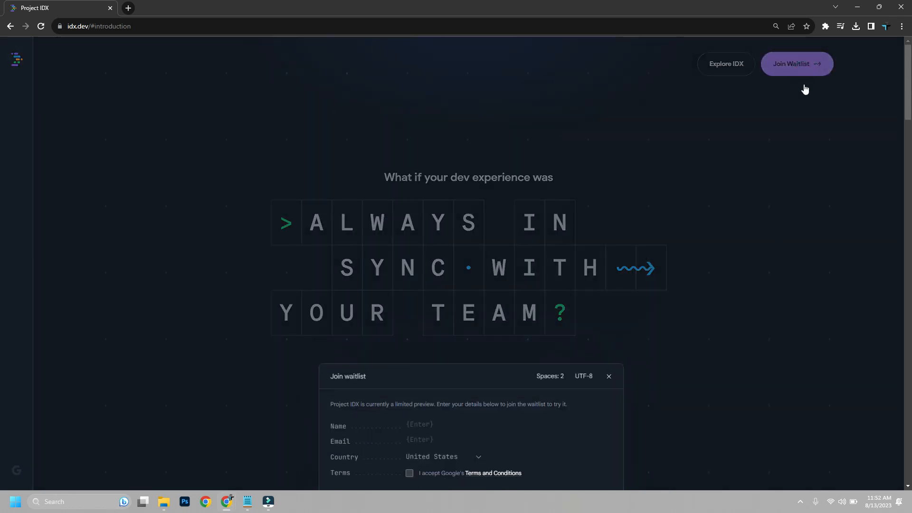